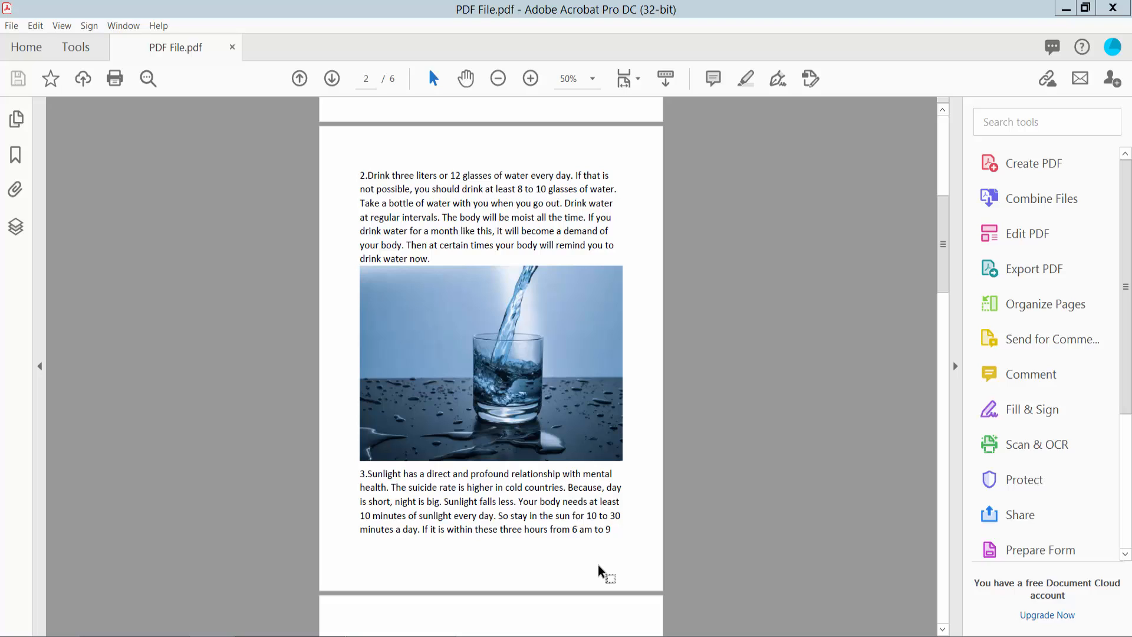
{"action": "mouse_move", "coordinate": [585, 106]}
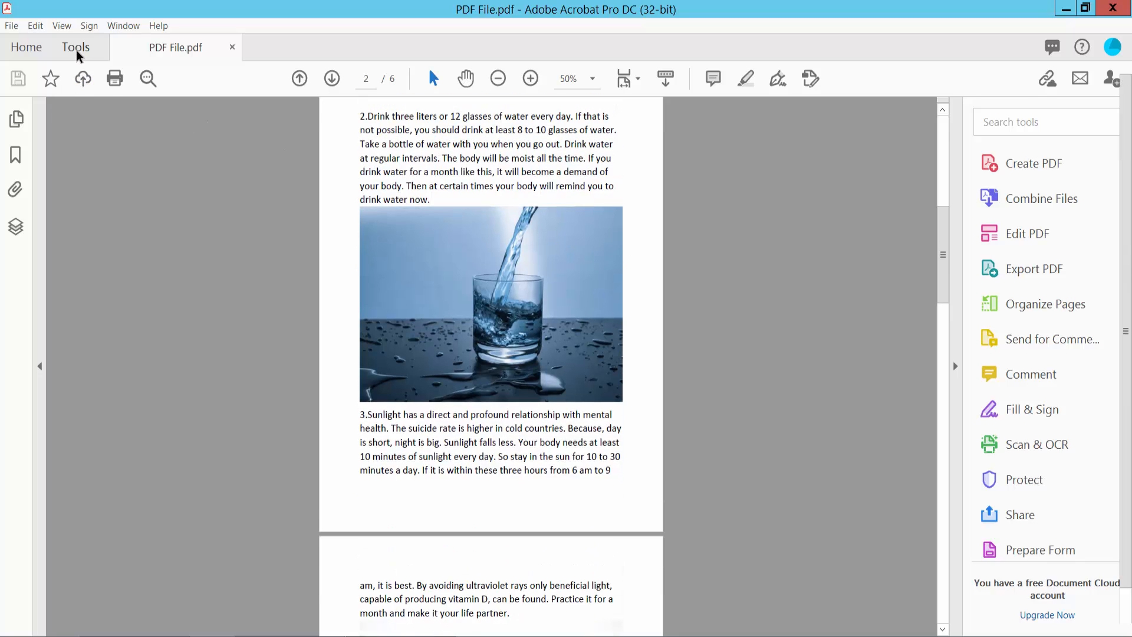
Show all tools and scroll down to the Protect & Standardize group
{"action": "left_click", "coordinate": [75, 47]}
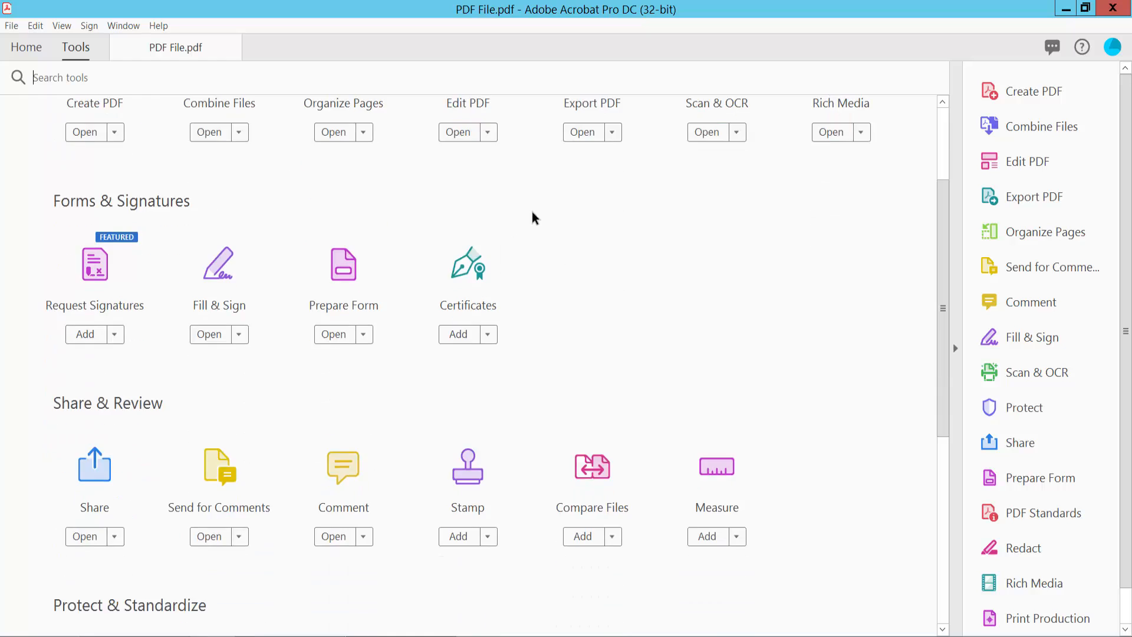
{"action": "scroll", "scroll_direction": "down", "scroll_amount": 3}
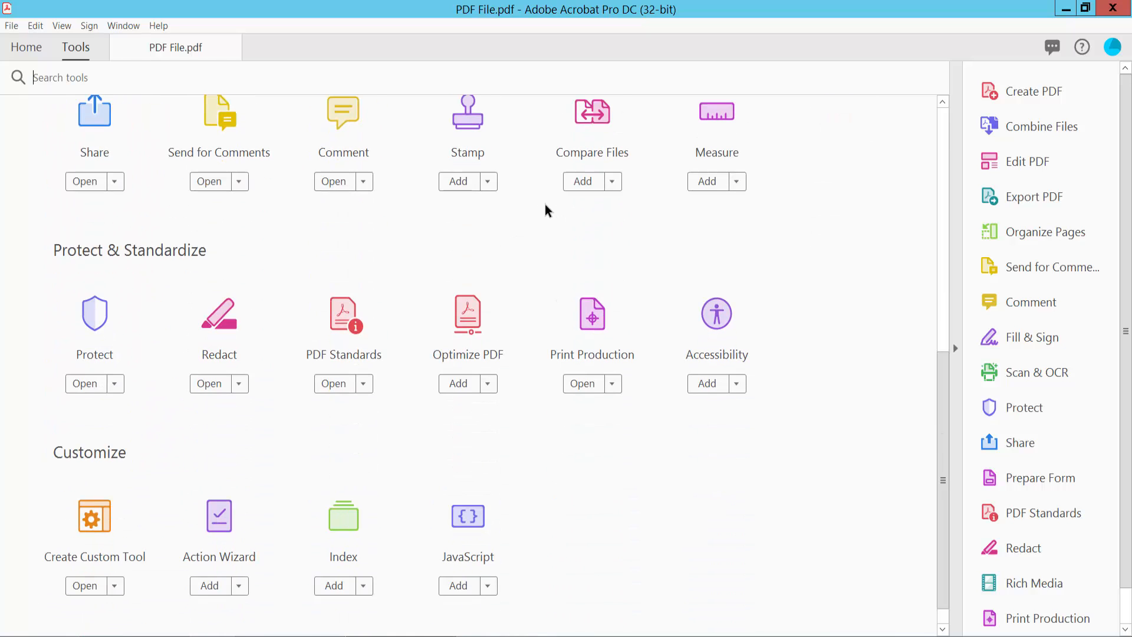
{"action": "mouse_move", "coordinate": [218, 326]}
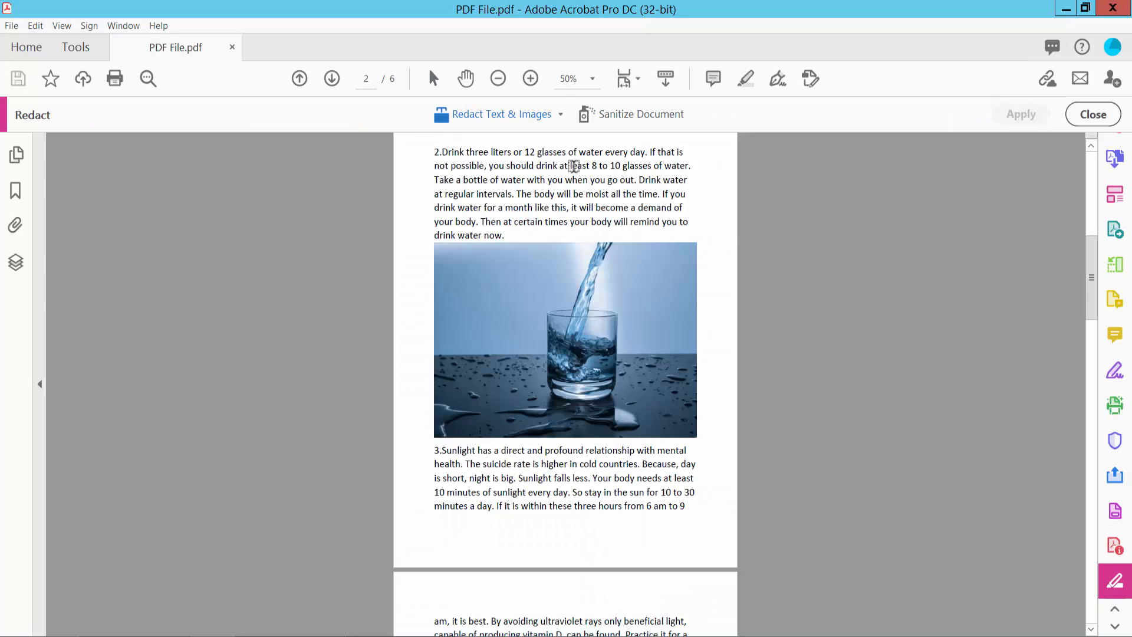
Open the redaction properties and choose the Redacted Area Fill Color to set green
{"action": "left_click", "coordinate": [560, 114]}
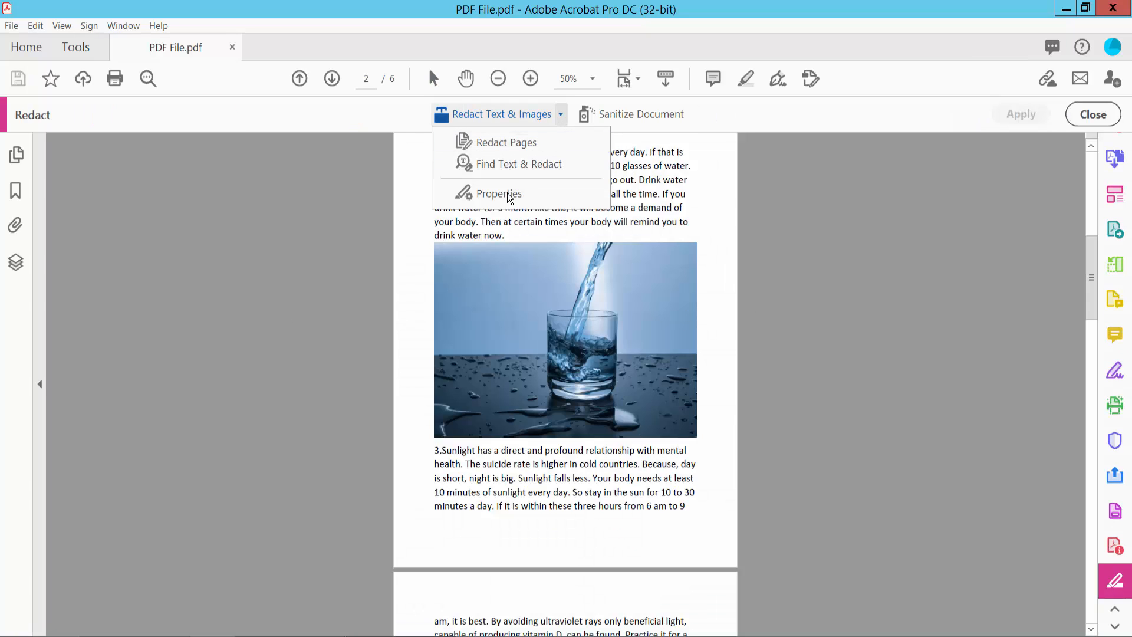
{"action": "mouse_move", "coordinate": [498, 193]}
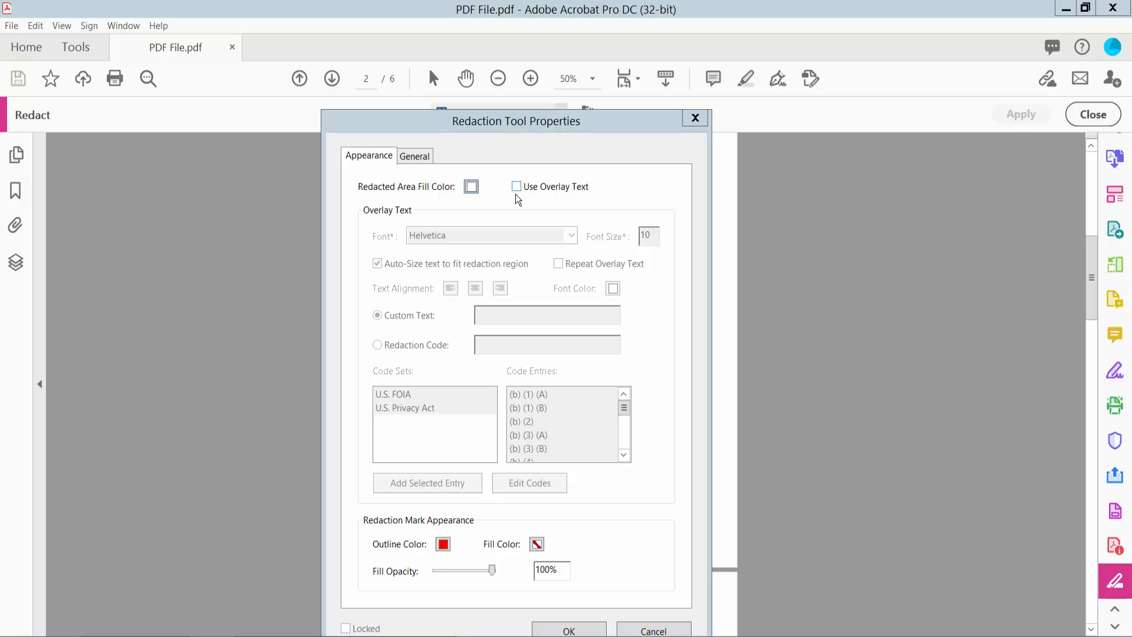
{"action": "mouse_move", "coordinate": [374, 195]}
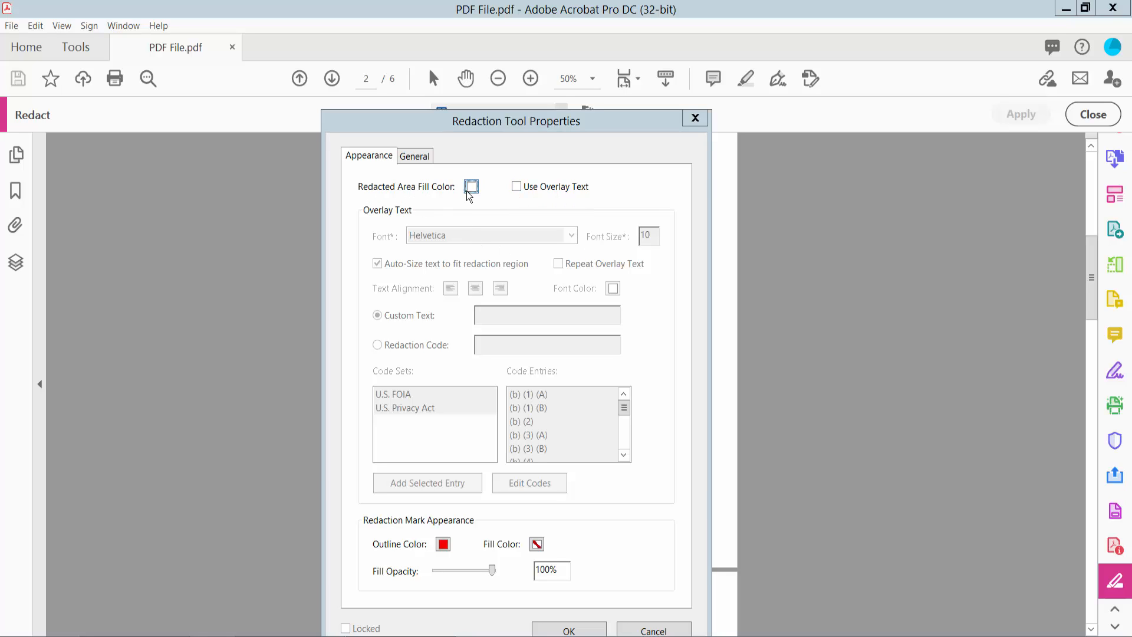
{"action": "left_click", "coordinate": [470, 187]}
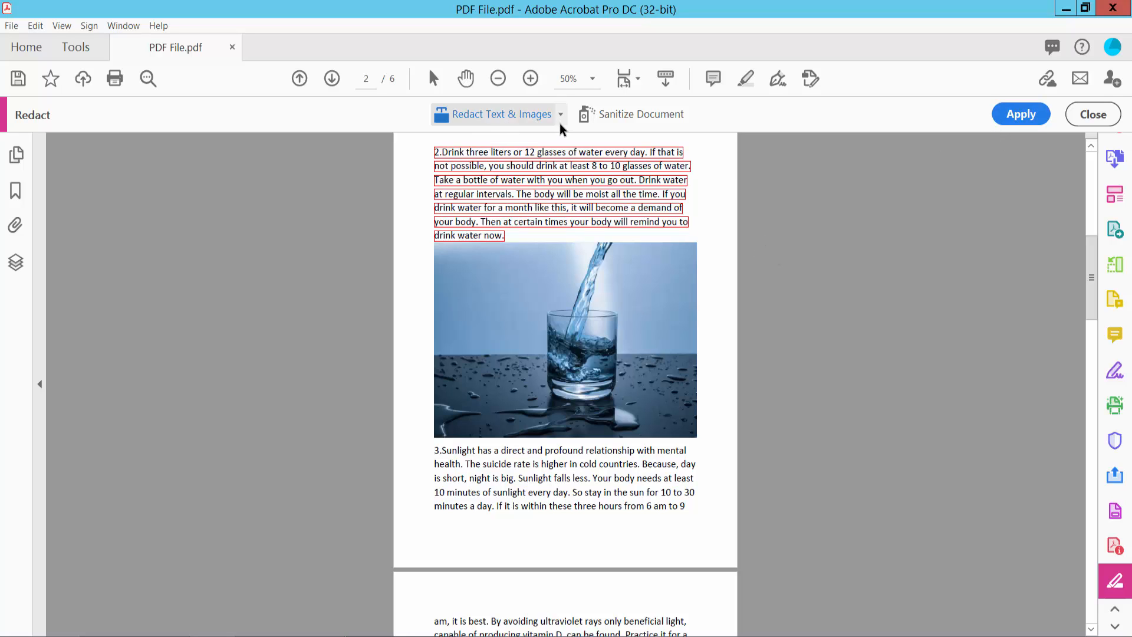
{"action": "mouse_move", "coordinate": [495, 197]}
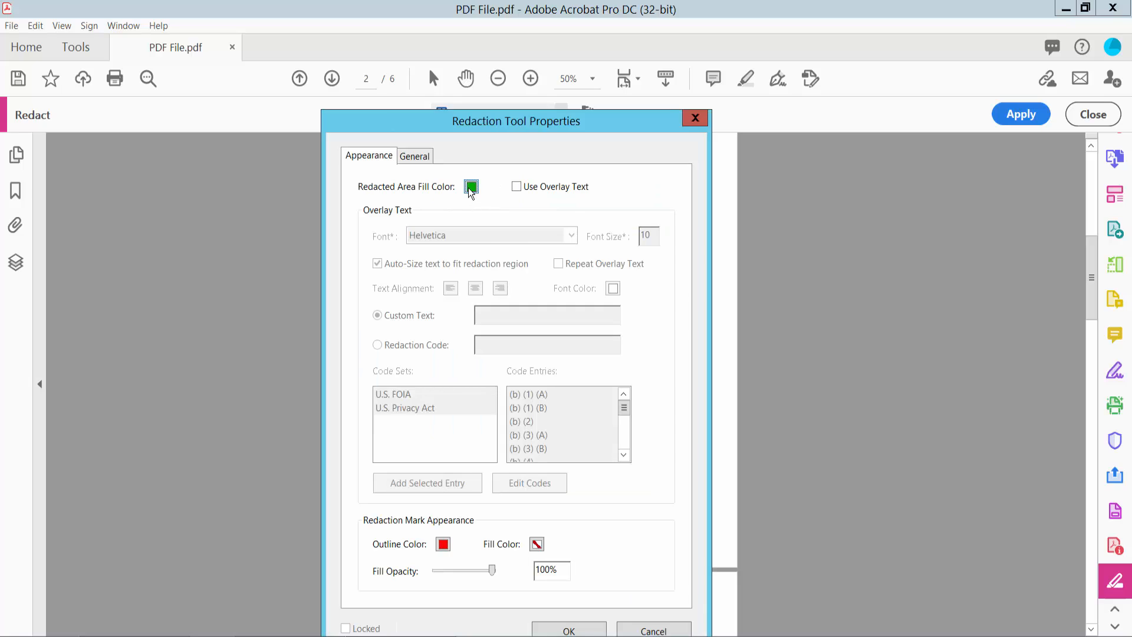
Change the Redacted Area Fill Color to black and confirm the redaction properties
{"action": "left_click", "coordinate": [471, 186]}
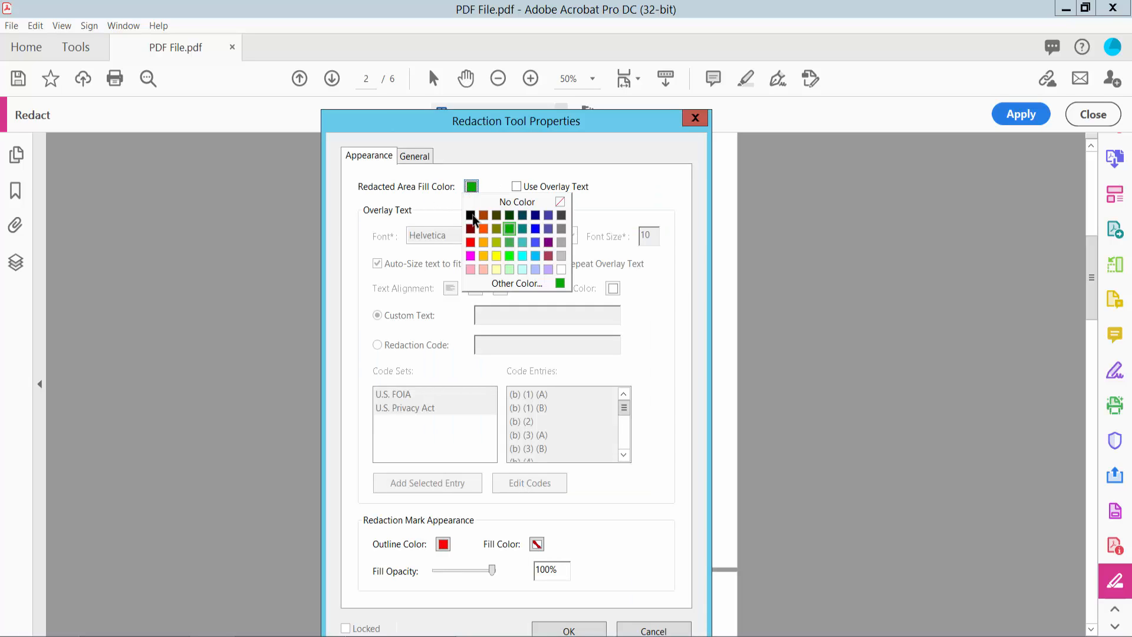
{"action": "left_click", "coordinate": [470, 215]}
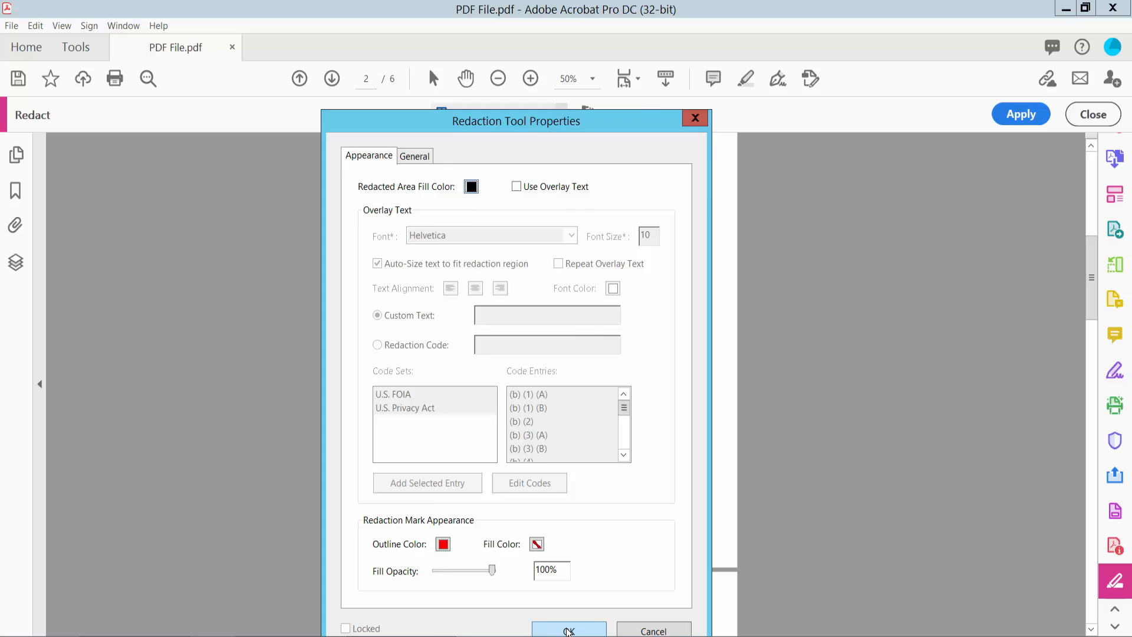
{"action": "left_click", "coordinate": [569, 631]}
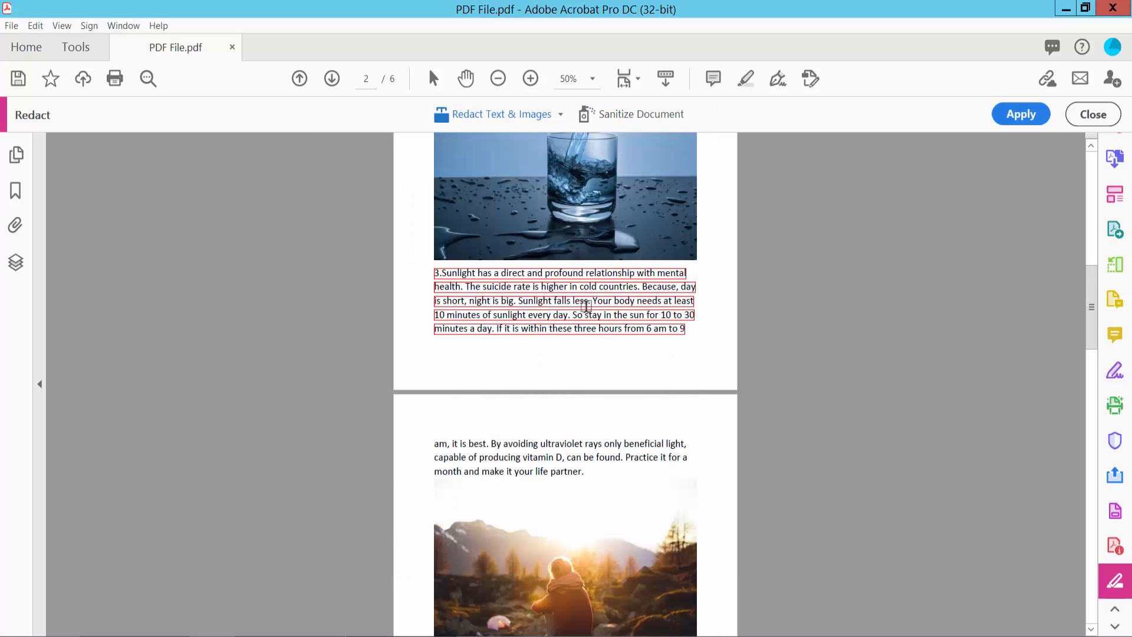
Permanently apply the marked redactions and save the copy as PDF File_Redacted on the Desktop
{"action": "scroll", "scroll_direction": "up", "scroll_amount": 3}
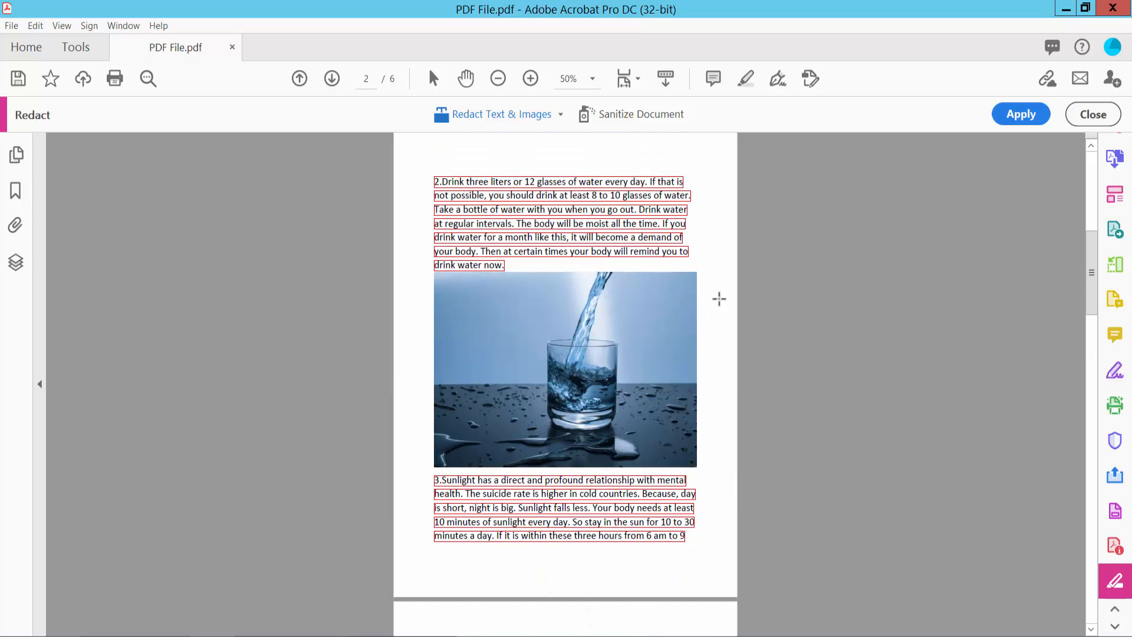
{"action": "left_click", "coordinate": [1020, 113]}
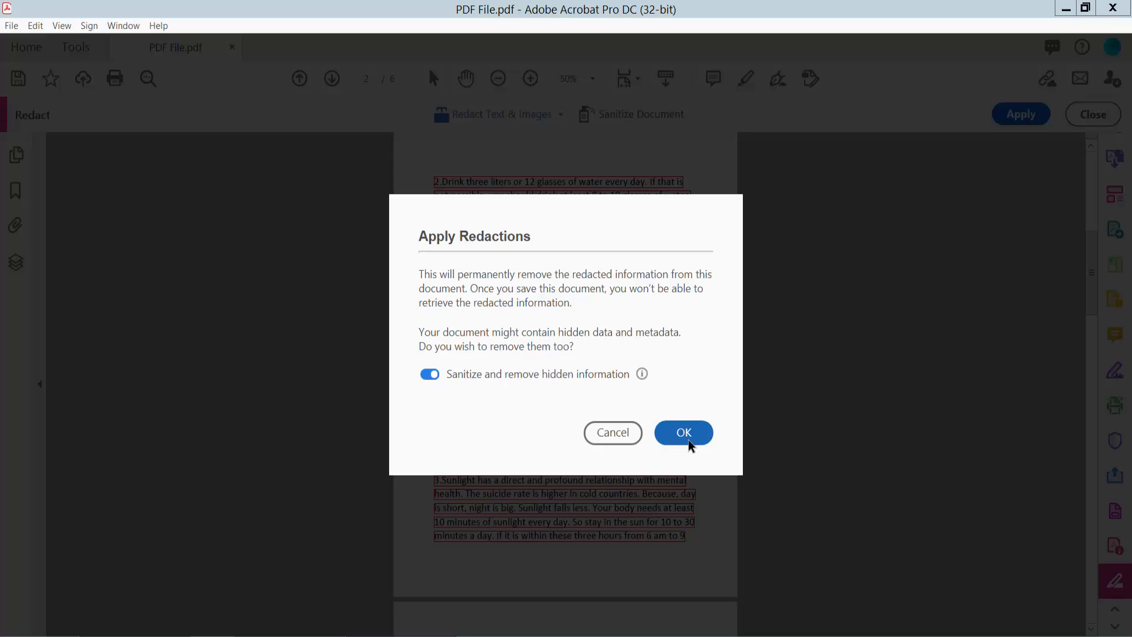
{"action": "left_click", "coordinate": [682, 431]}
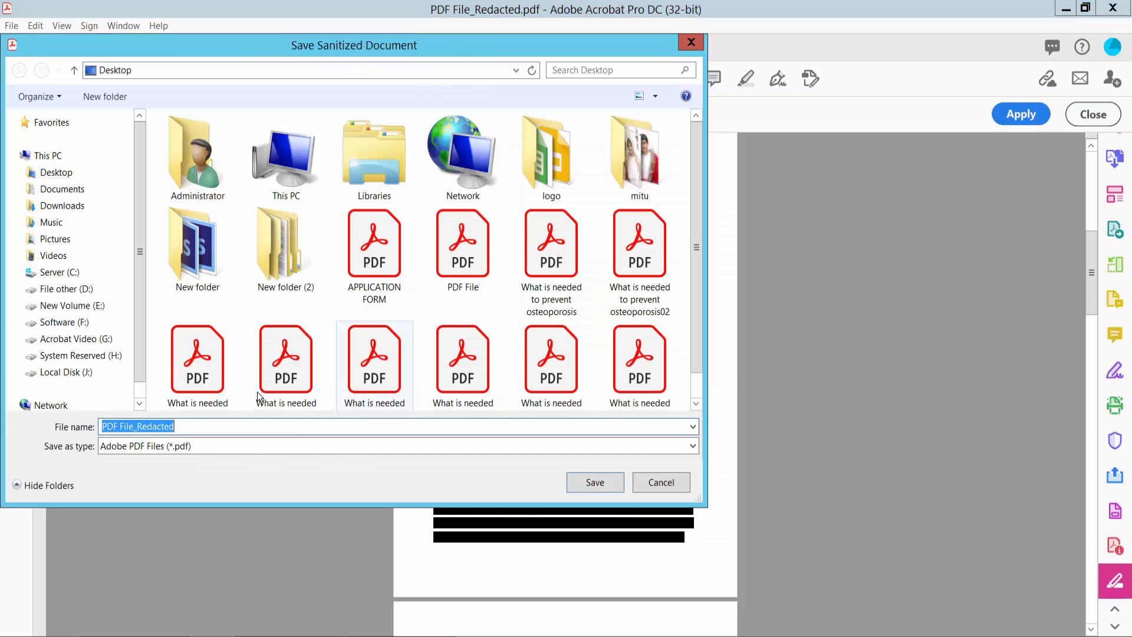
{"action": "left_click", "coordinate": [56, 171]}
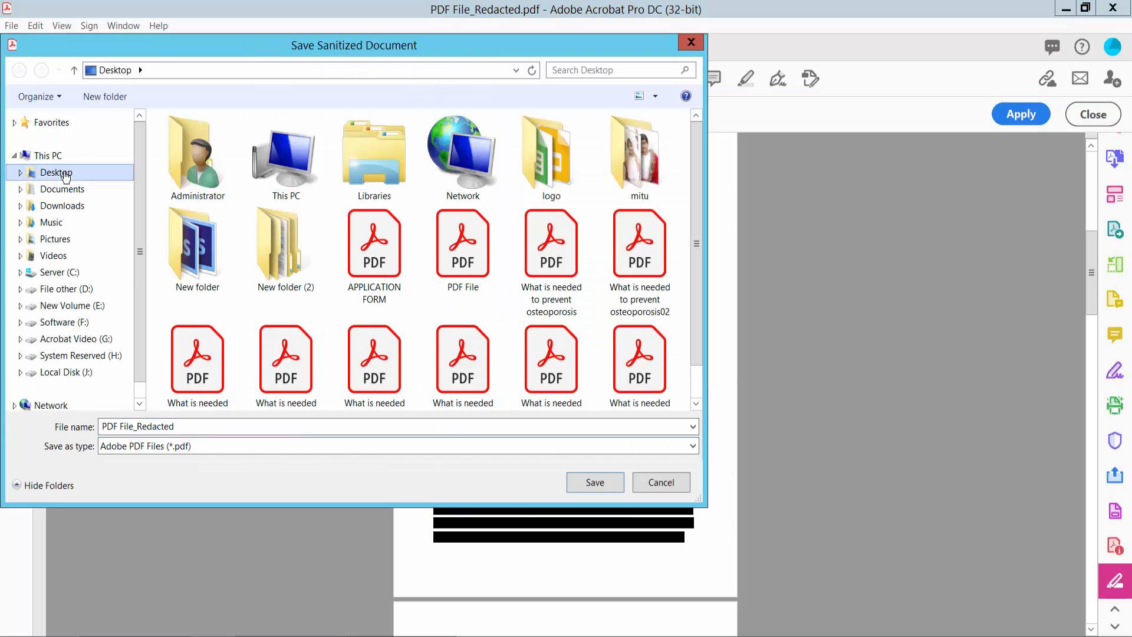
{"action": "left_click", "coordinate": [594, 482]}
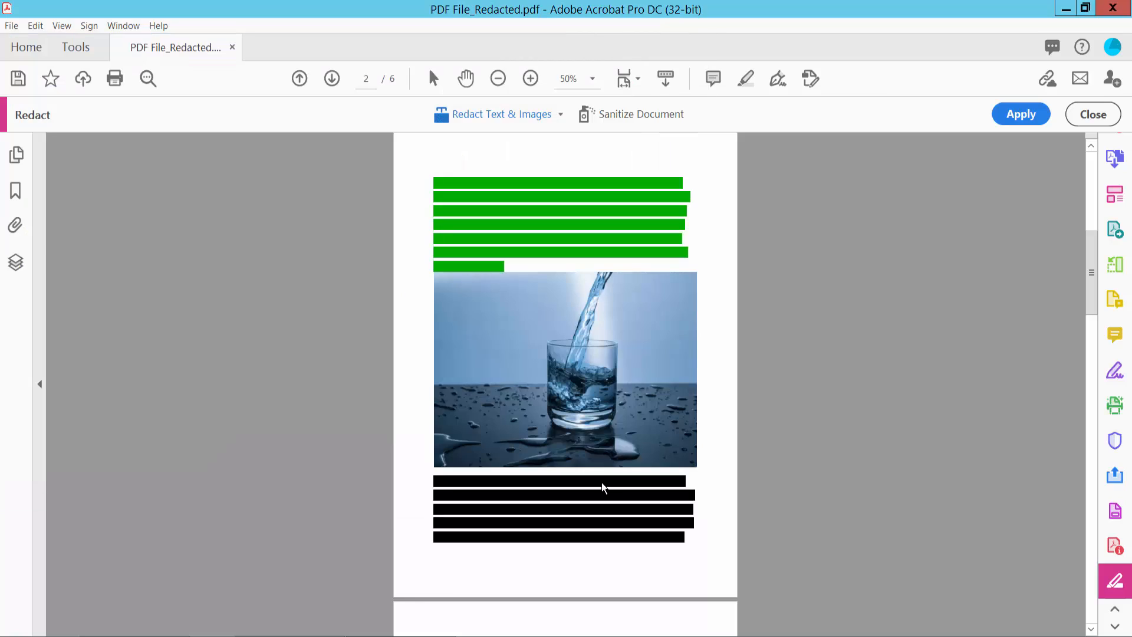
{"action": "left_click", "coordinate": [1021, 114]}
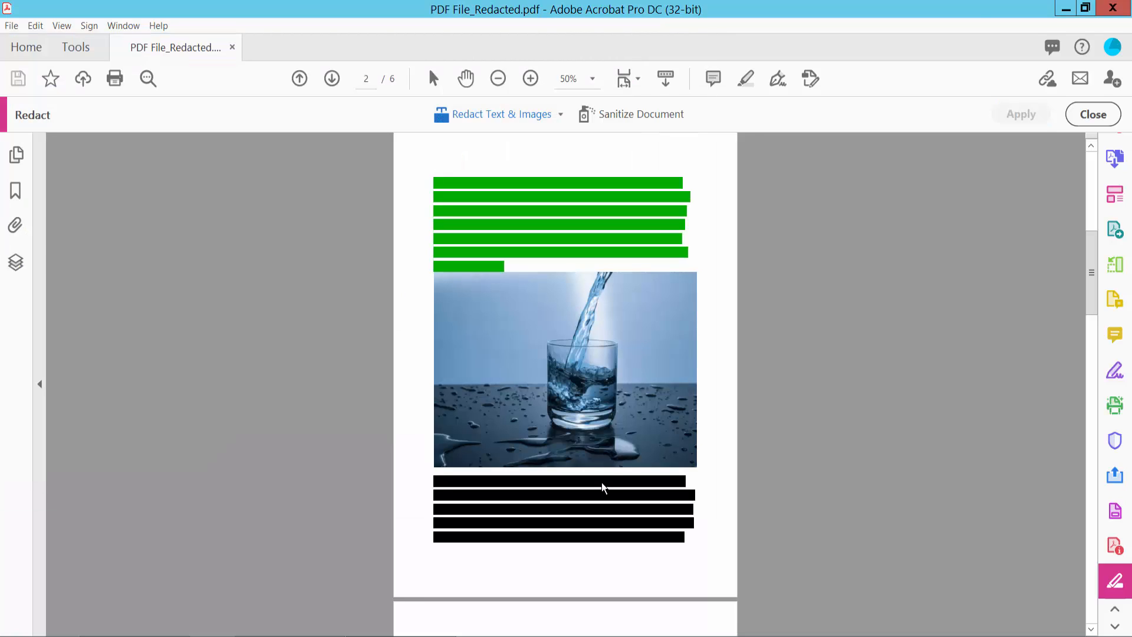
{"action": "mouse_move", "coordinate": [715, 285]}
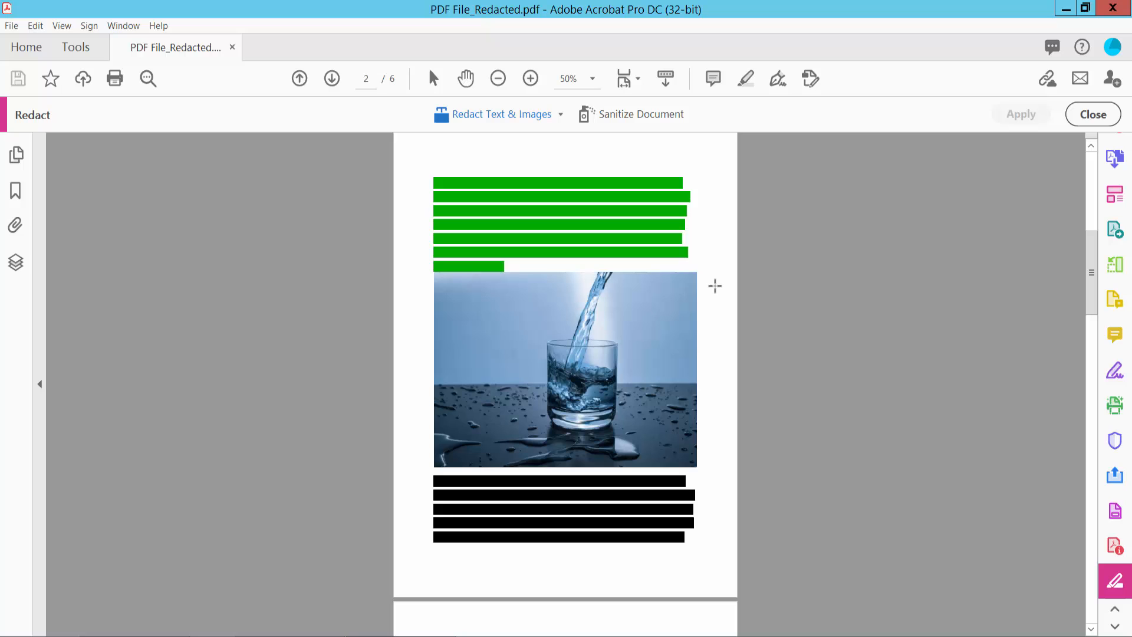
{"action": "scroll", "scroll_direction": "down", "scroll_amount": 3}
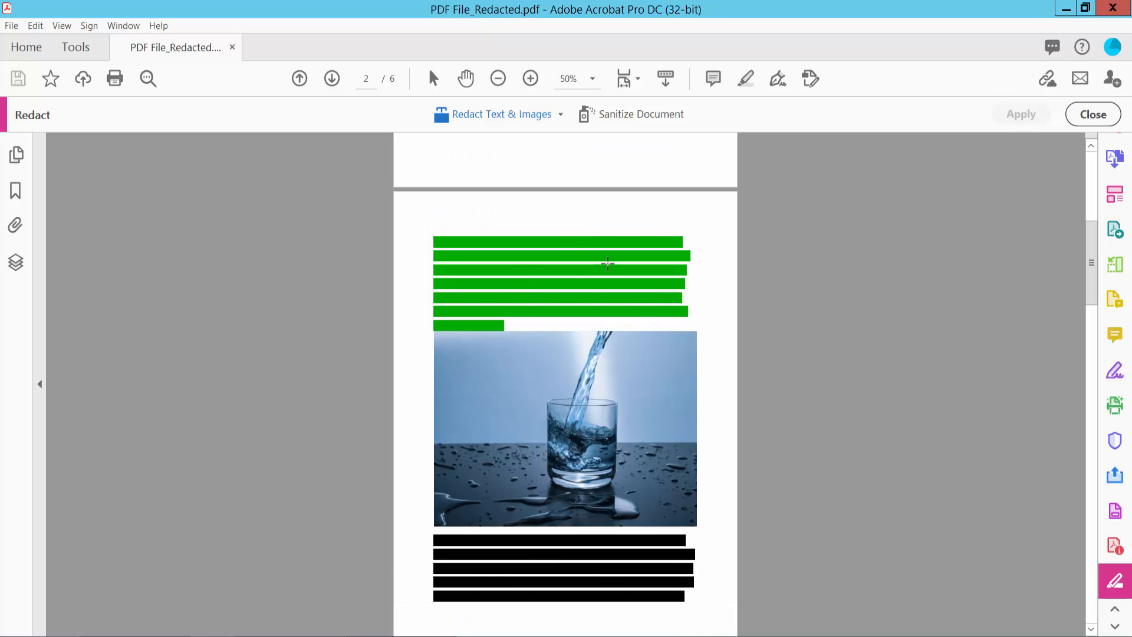
{"action": "scroll", "scroll_direction": "down", "scroll_amount": 3}
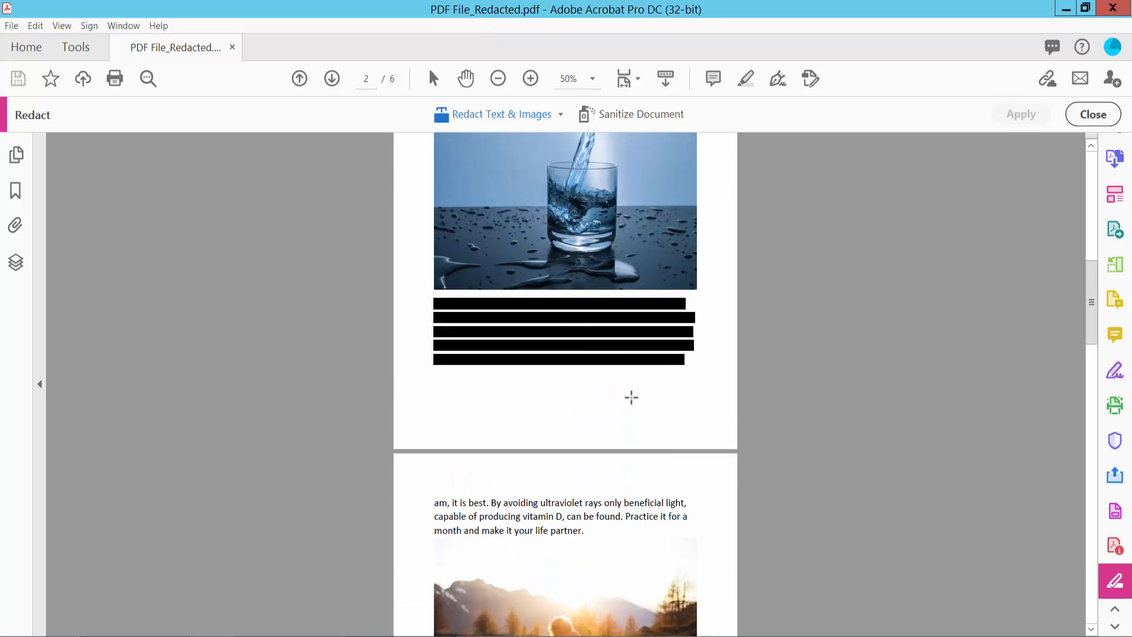
{"action": "scroll", "scroll_direction": "up", "scroll_amount": 3}
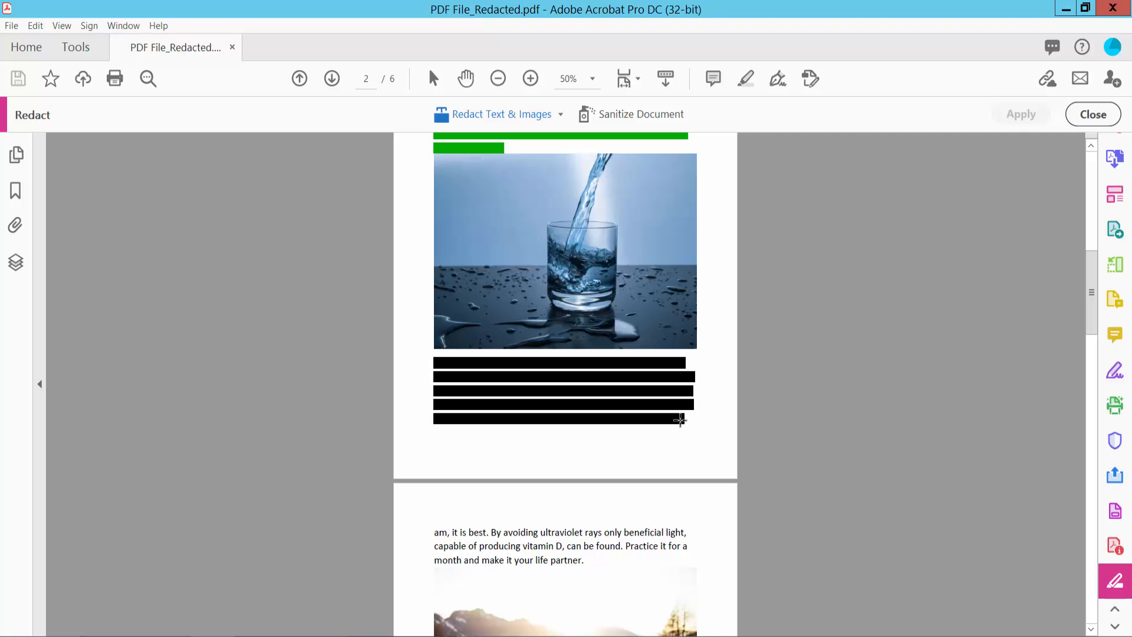